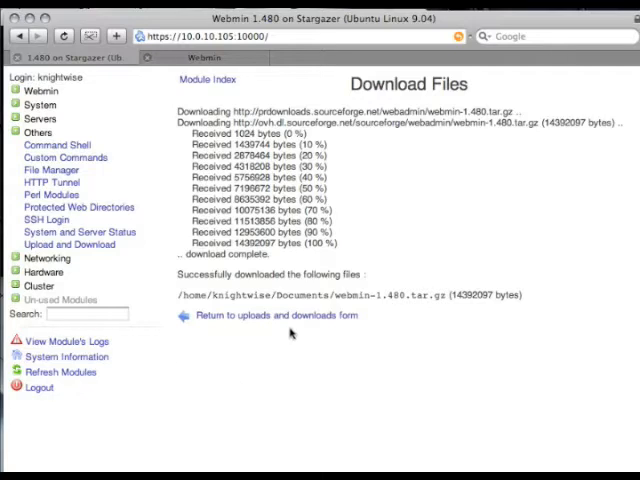
Leave the download results and bring up the Upload to server form
left_click(275, 315)
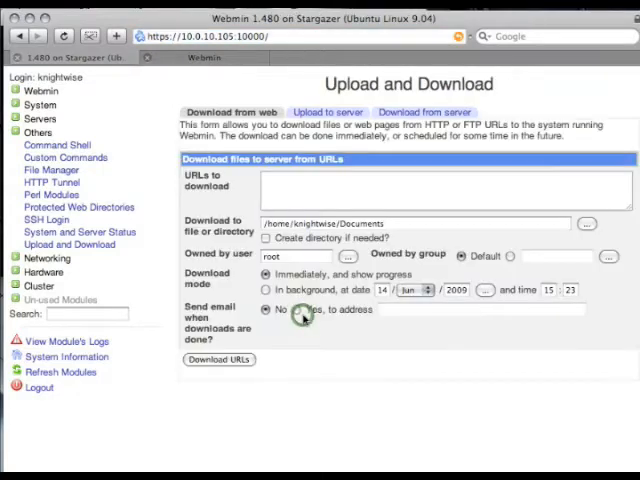
left_click(328, 111)
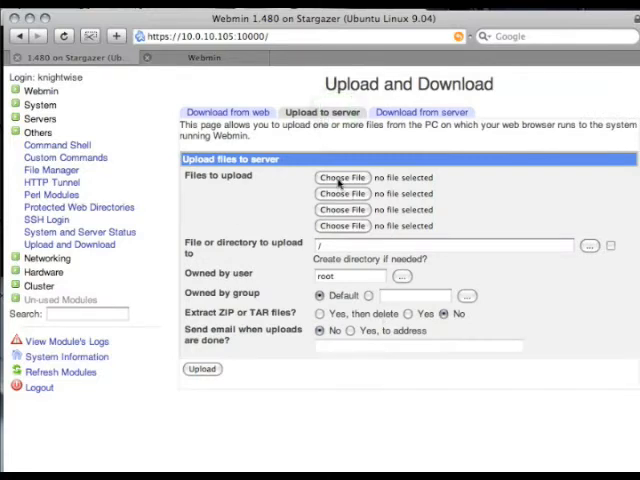
Choose star trek 11 (2).jpg from the Mac's home folder as the first upload file
left_click(341, 177)
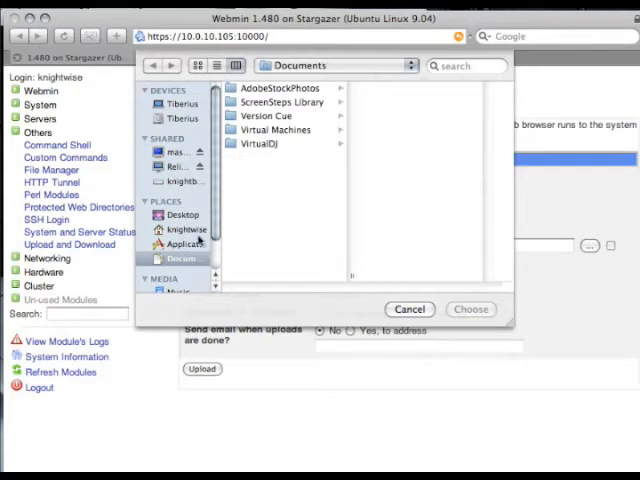
left_click(185, 229)
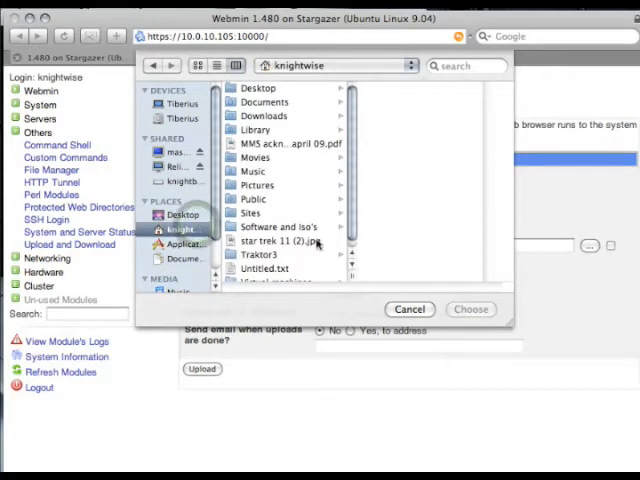
left_click(280, 241)
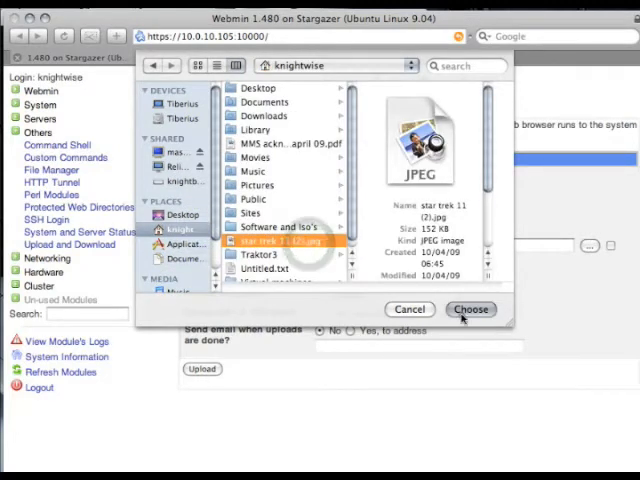
left_click(471, 309)
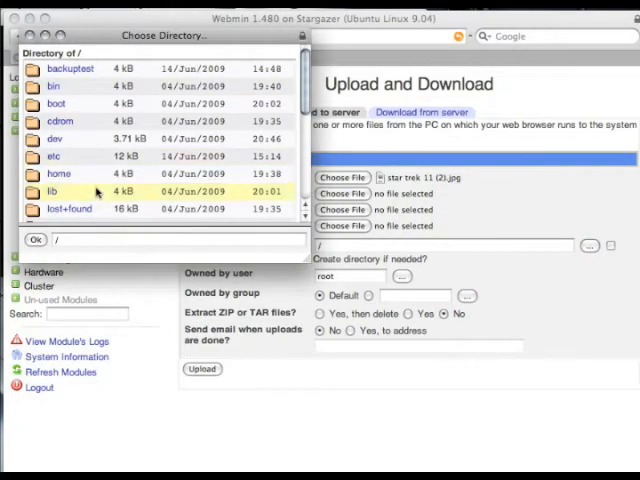
Set the upload destination to /home/knightwise/Documents using the server folder chooser
scroll("down", 3)
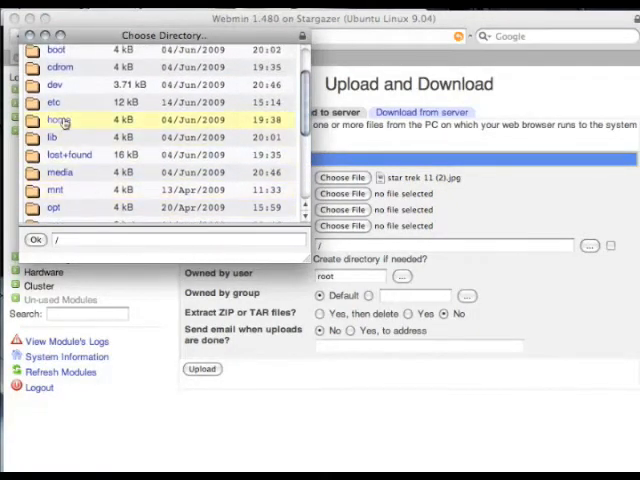
double_click(58, 120)
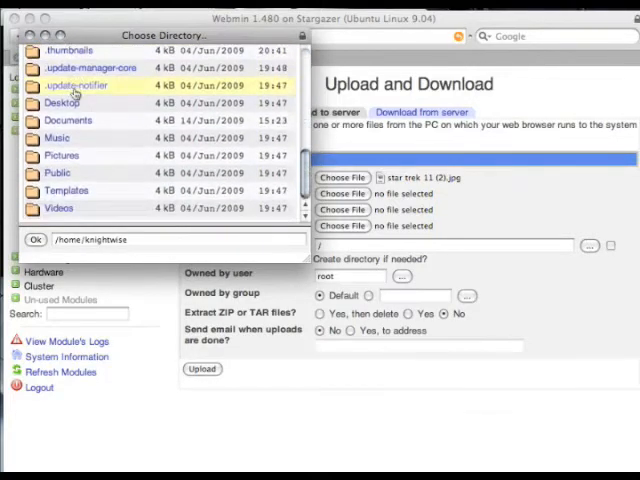
double_click(68, 120)
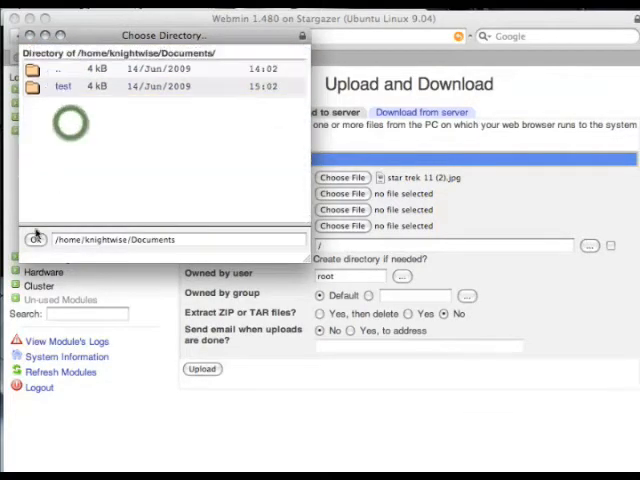
left_click(37, 239)
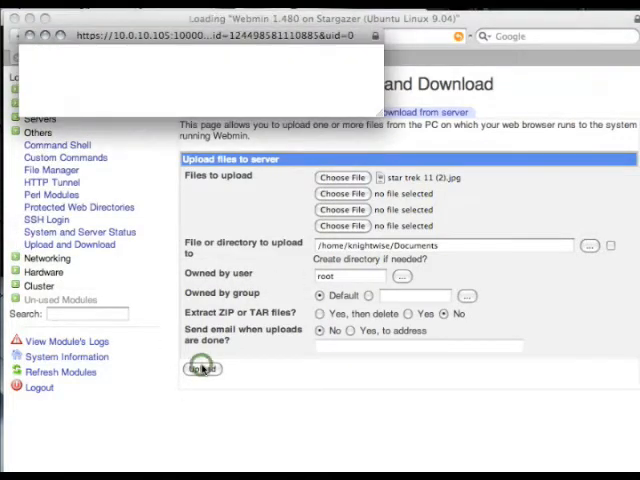
Upload star trek 11 (2).jpg to /home/knightwise/Documents and return to the form
left_click(202, 368)
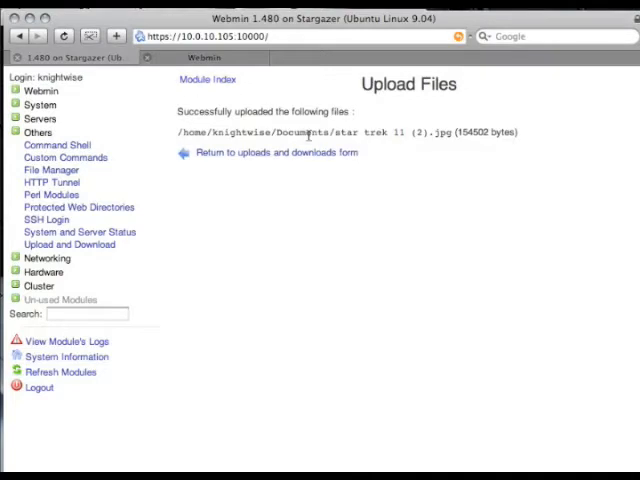
left_click(277, 152)
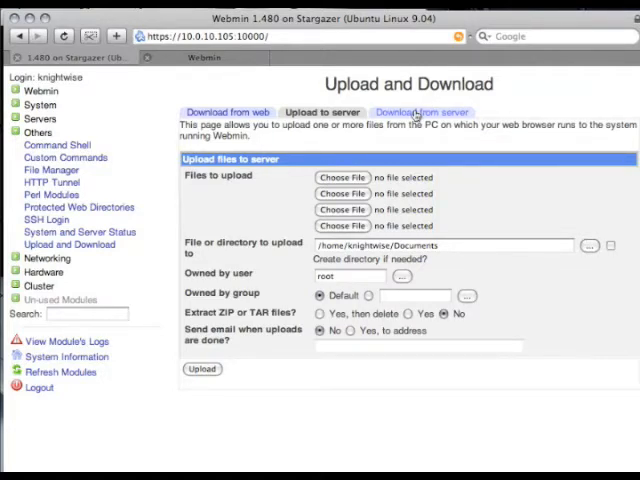
Select /home/knightwise/Documents/webmin-1.480.tar.gz as the file to download from the server
left_click(420, 111)
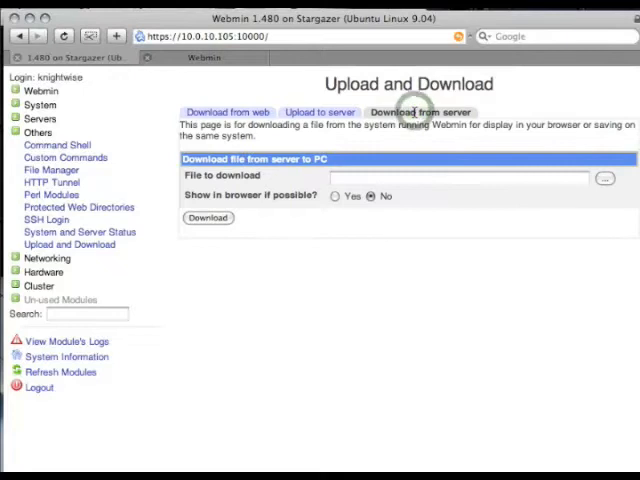
left_click(604, 178)
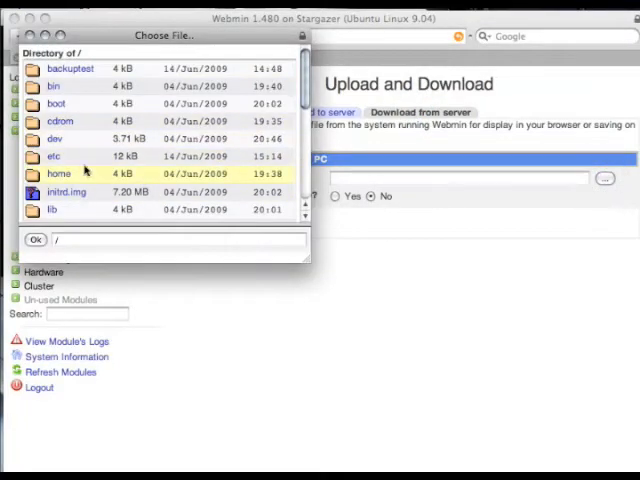
double_click(58, 173)
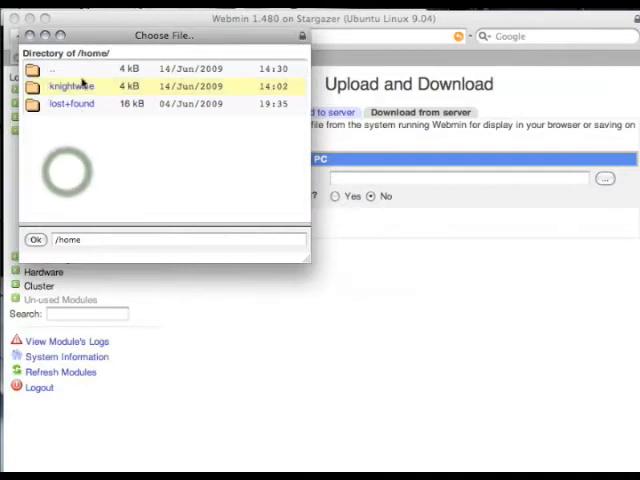
double_click(70, 86)
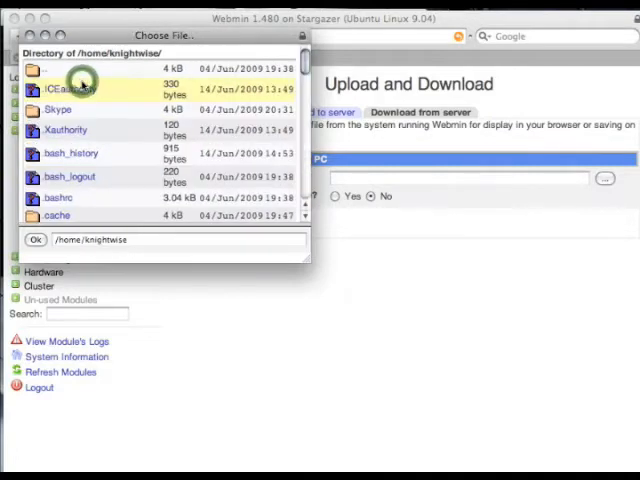
scroll("down", 3)
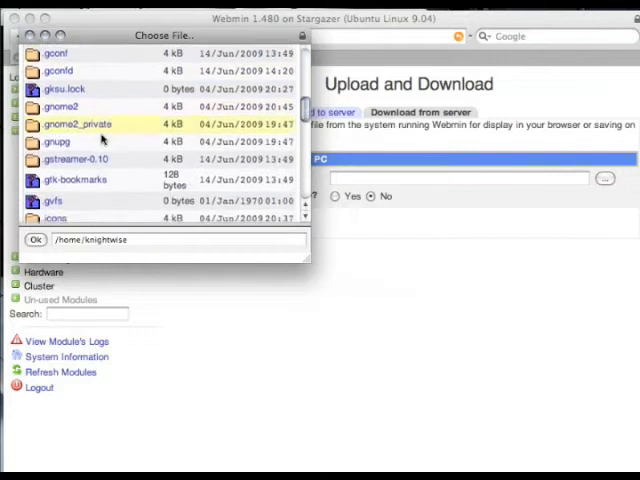
scroll("down", 3)
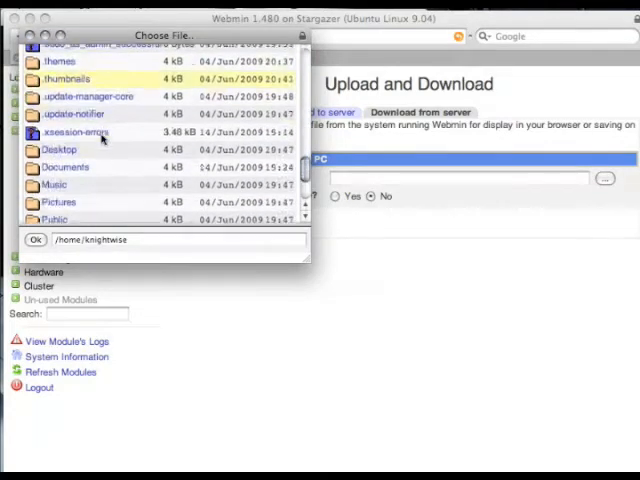
double_click(64, 167)
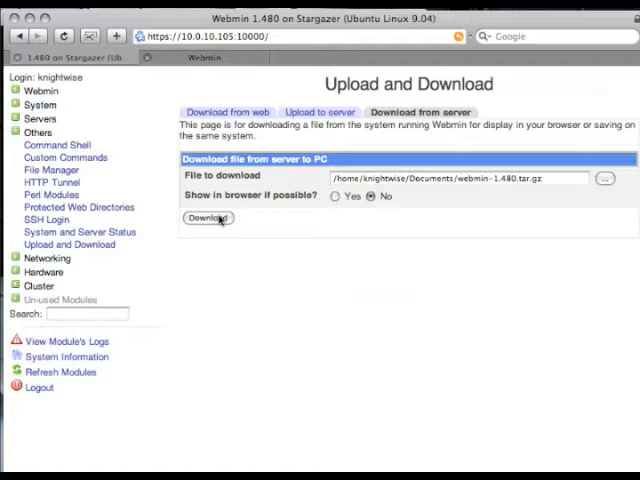
Start downloading webmin-1.480.tar.gz to this Mac
left_click(208, 218)
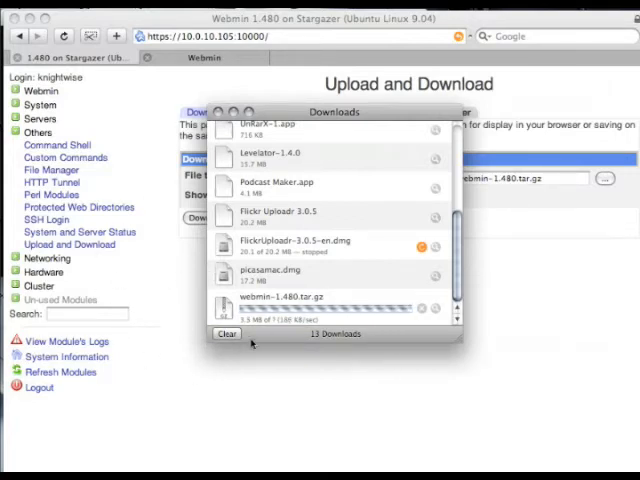
mouse_move(548, 398)
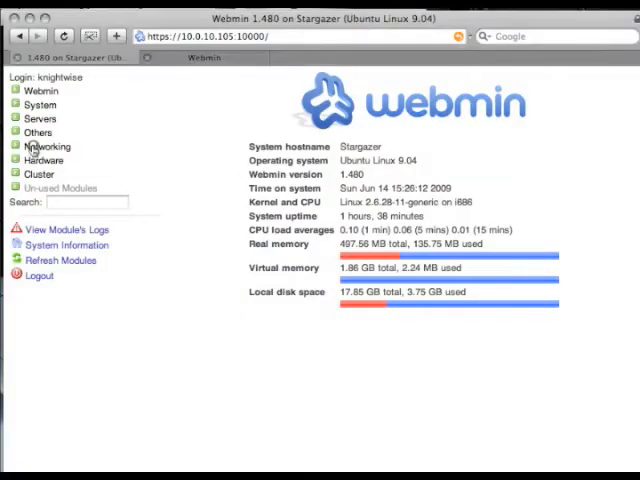
Expand Networking and open the Linux Firewall module
left_click(47, 146)
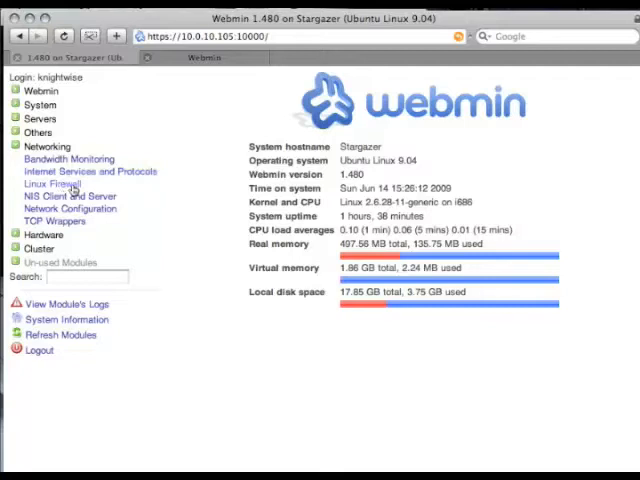
left_click(54, 184)
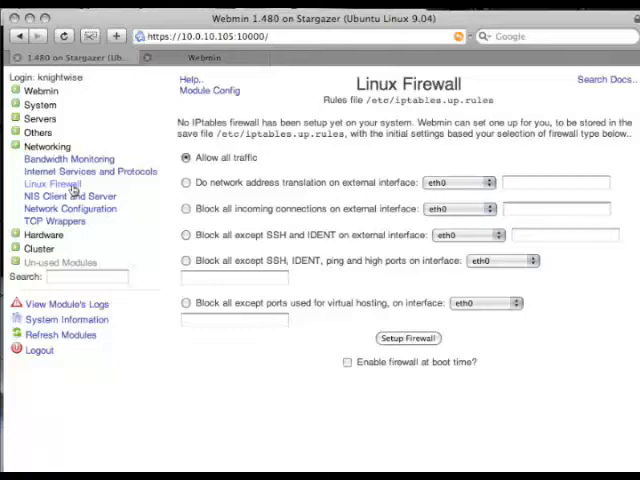
Set up an allow-all IPtables firewall, keeping eth0 as the external interface
left_click(457, 182)
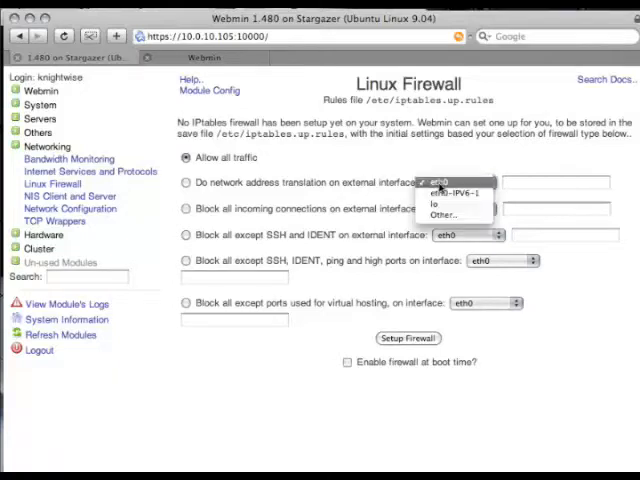
left_click(455, 183)
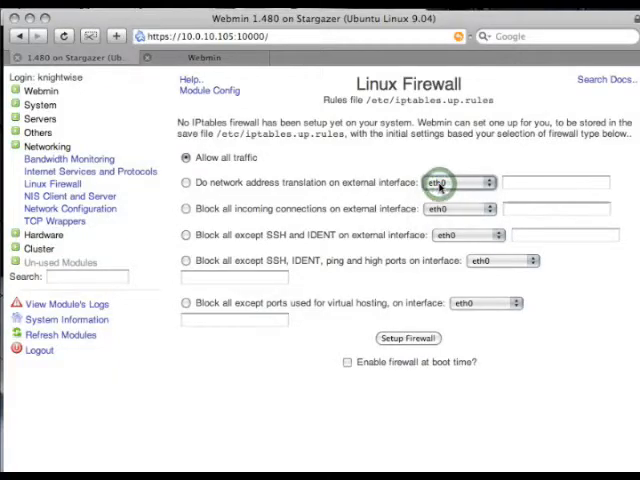
mouse_move(490, 290)
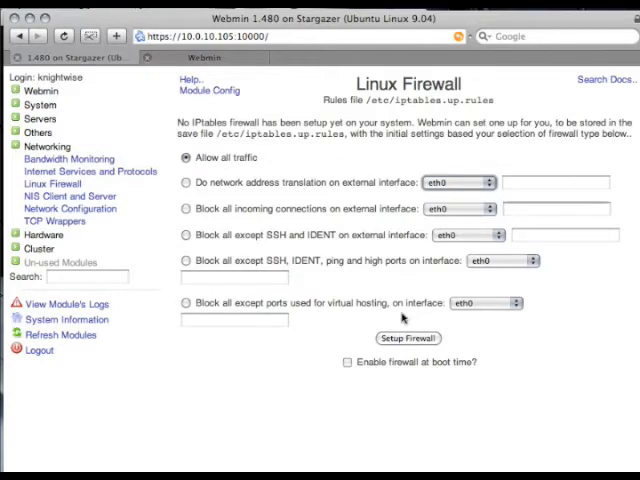
left_click(407, 338)
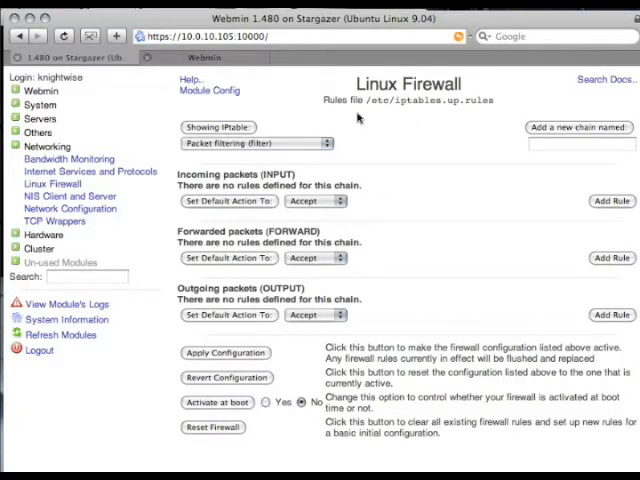
mouse_move(464, 275)
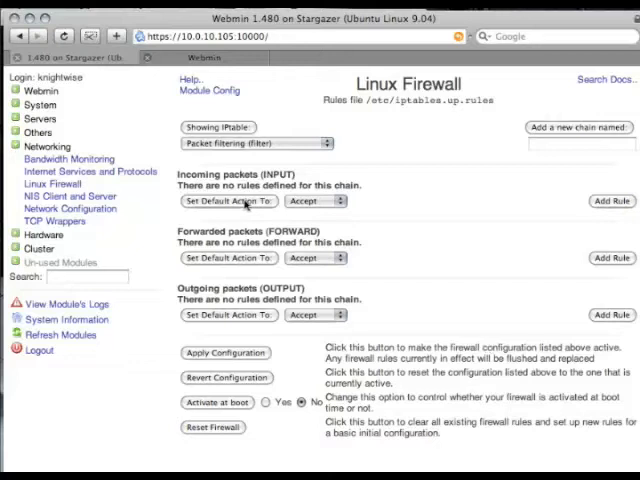
mouse_move(328, 232)
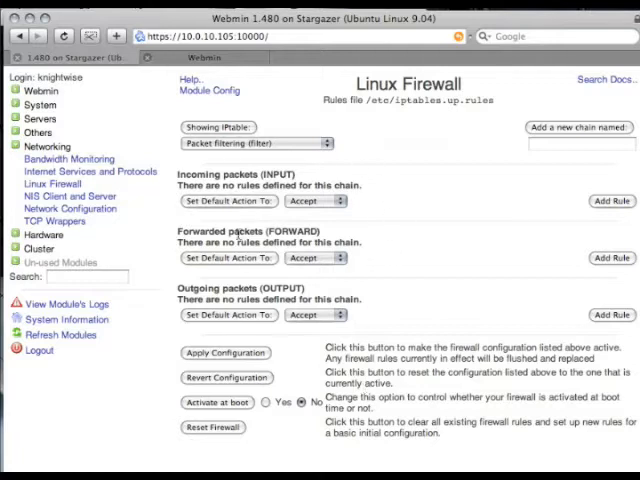
mouse_move(438, 347)
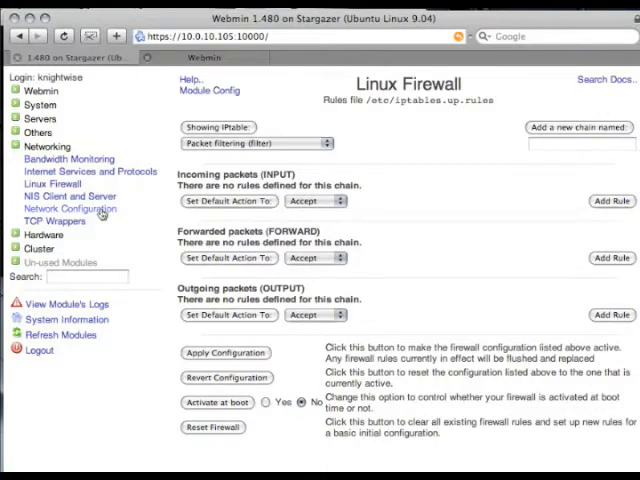
Open eth0's active interface settings (10.0.10.105, 255.255.255.0) and collapse Networking
left_click(70, 208)
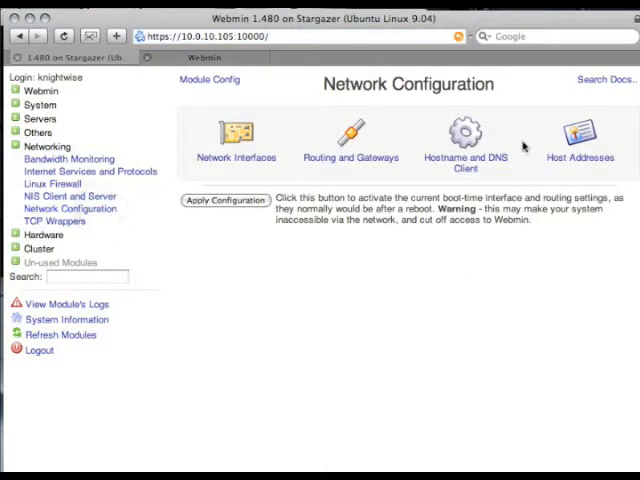
mouse_move(390, 185)
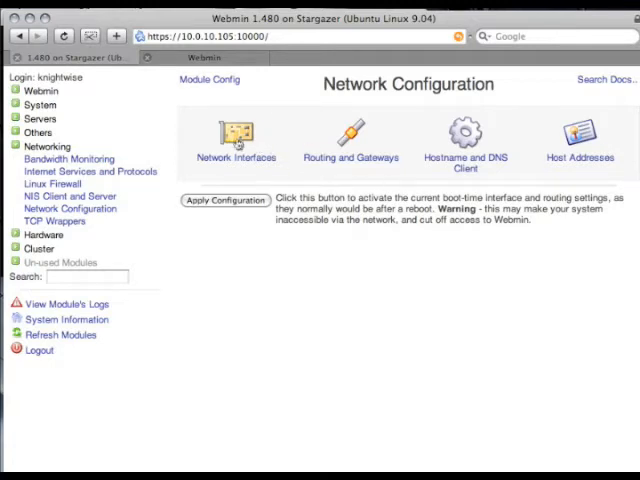
left_click(237, 135)
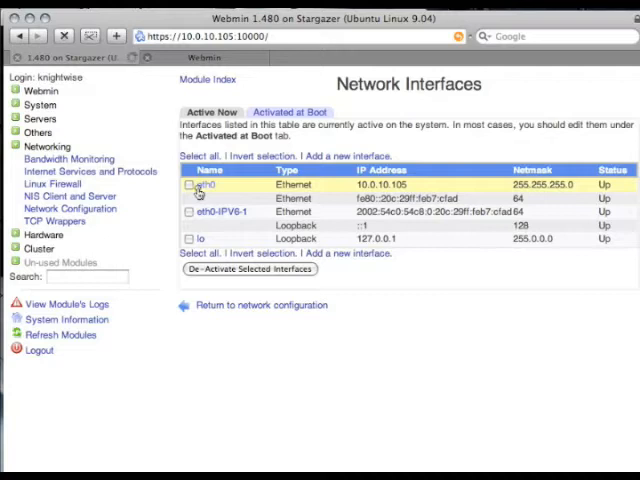
left_click(203, 184)
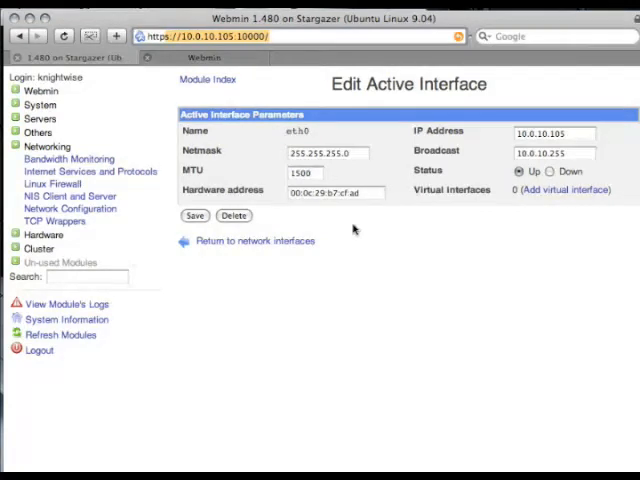
left_click(47, 146)
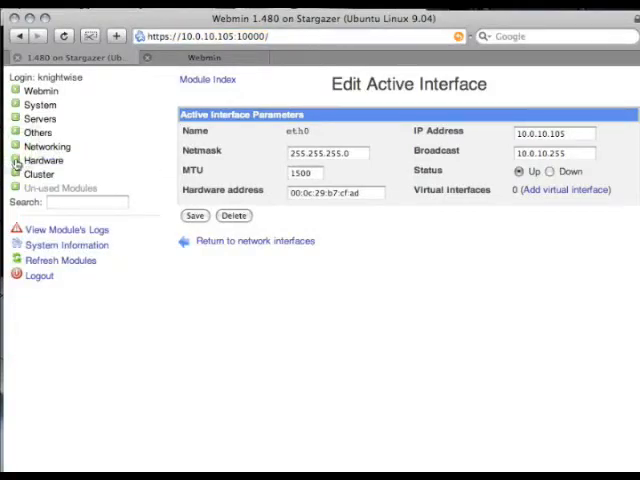
Open System Time under Hardware, view Time server sync, then go back to Set time
left_click(44, 160)
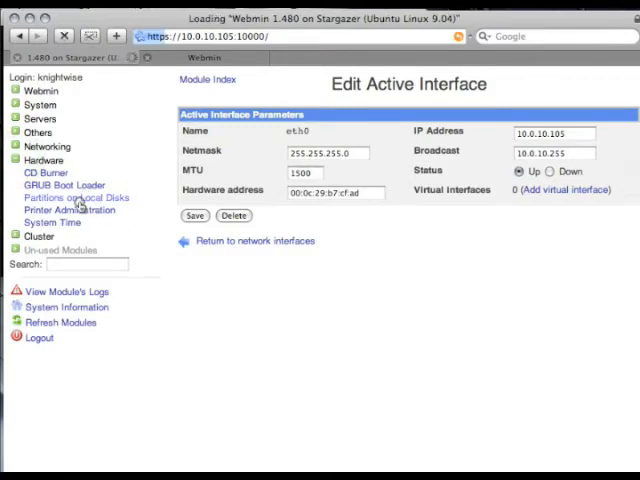
left_click(75, 197)
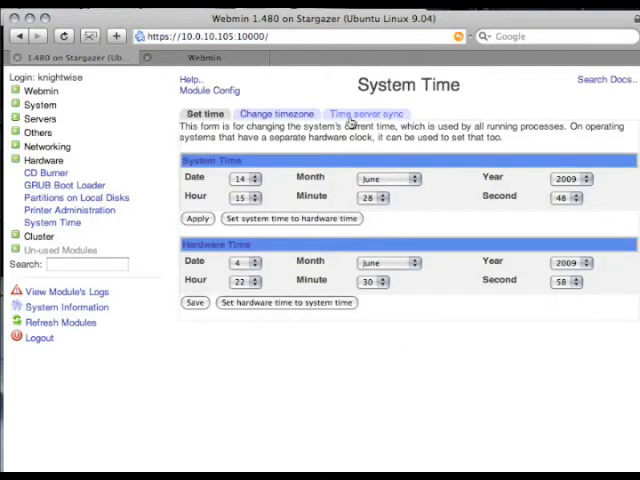
left_click(366, 113)
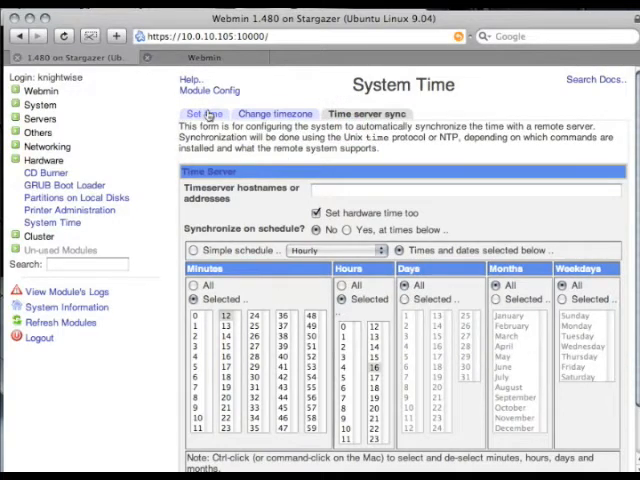
left_click(203, 113)
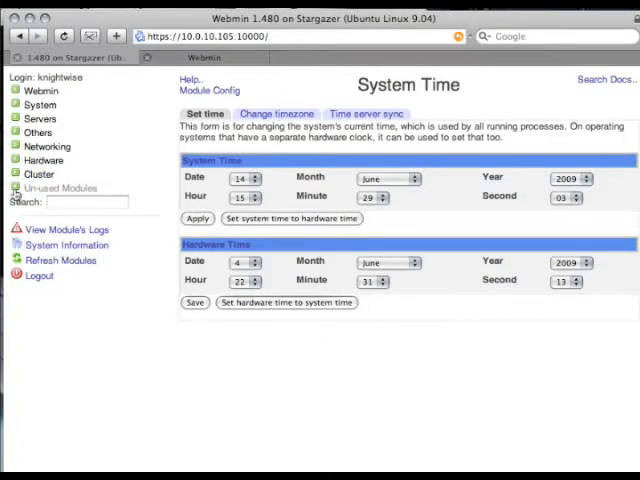
Expand Un-used Modules and scroll down to Samba Windows File Sharing
left_click(61, 188)
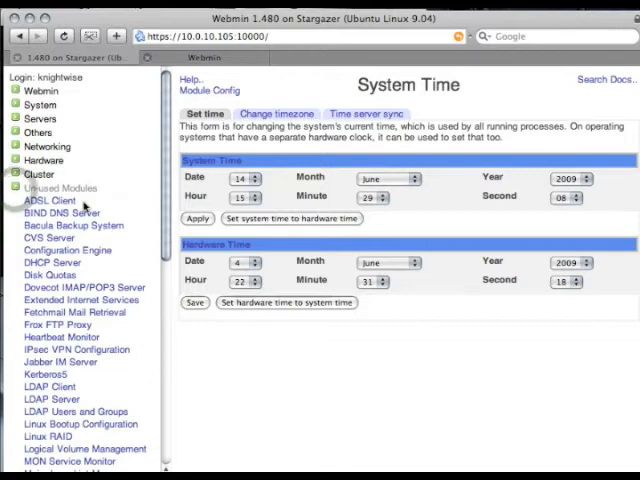
scroll("down", 3)
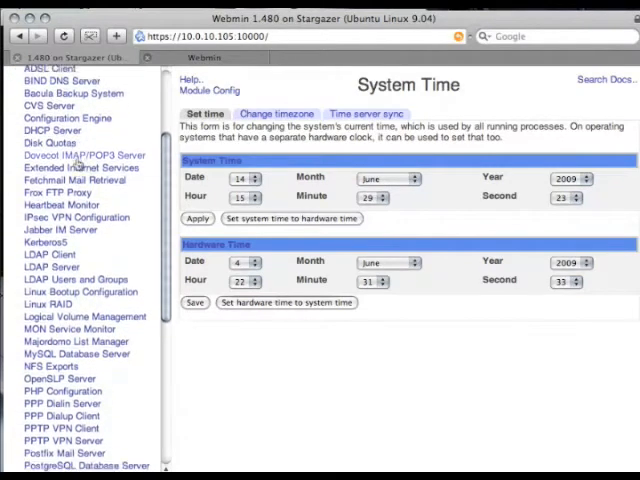
scroll("down", 3)
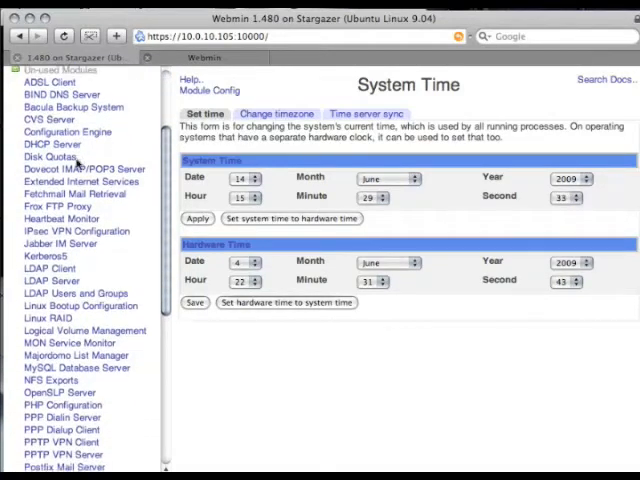
scroll("down", 3)
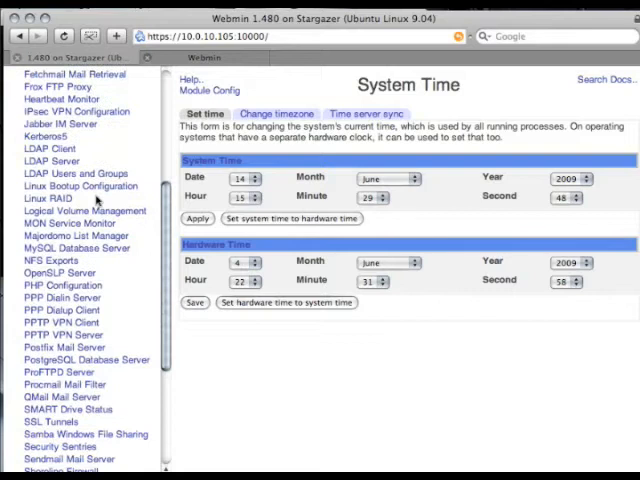
scroll("down", 3)
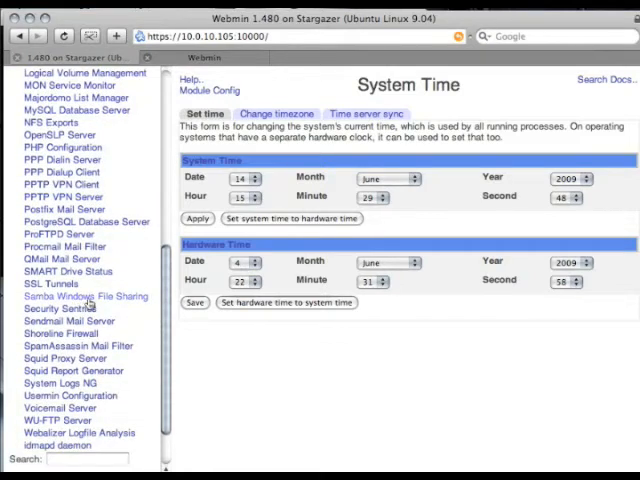
Open Samba Windows File Sharing and highlight the '/usr/sbin/smbd was not found' message
left_click(86, 295)
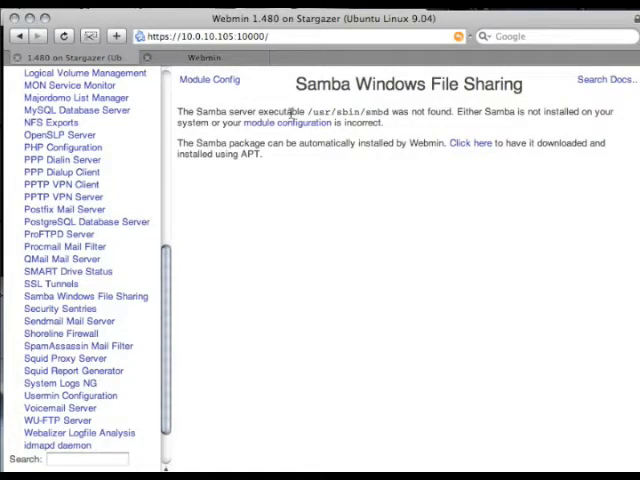
left_click_drag(198, 112, 420, 112)
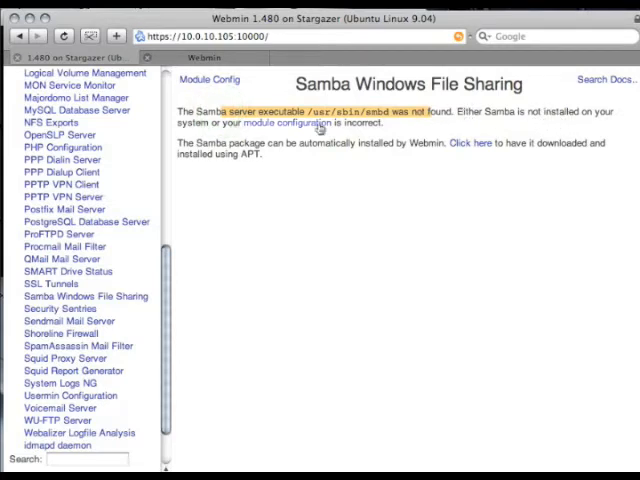
mouse_move(280, 165)
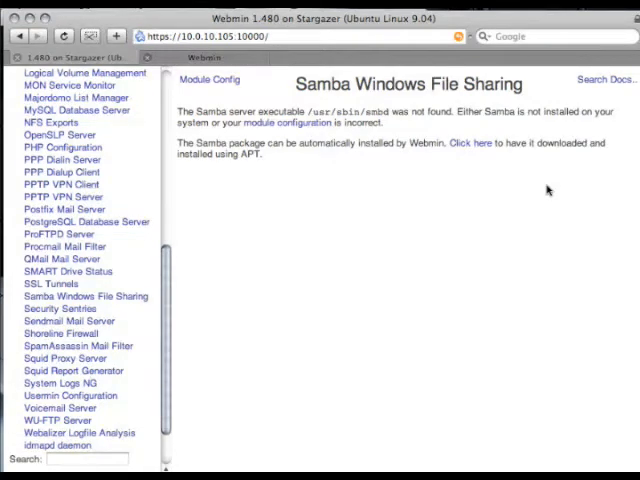
mouse_move(238, 246)
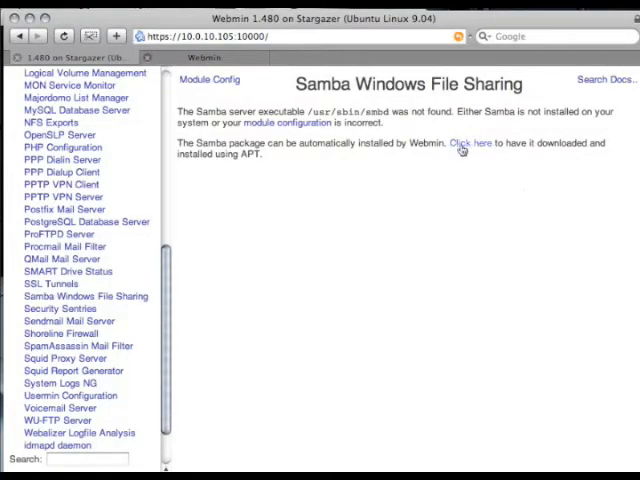
Install Samba via APT, then open Servers > Samba Windows File Sharing showing printer shares
left_click(469, 143)
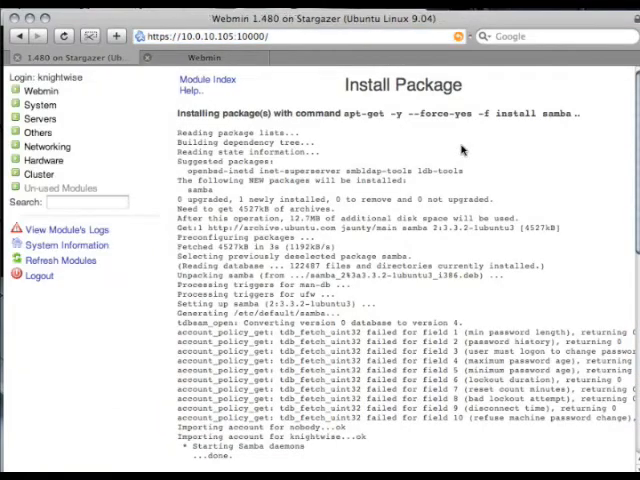
mouse_move(415, 343)
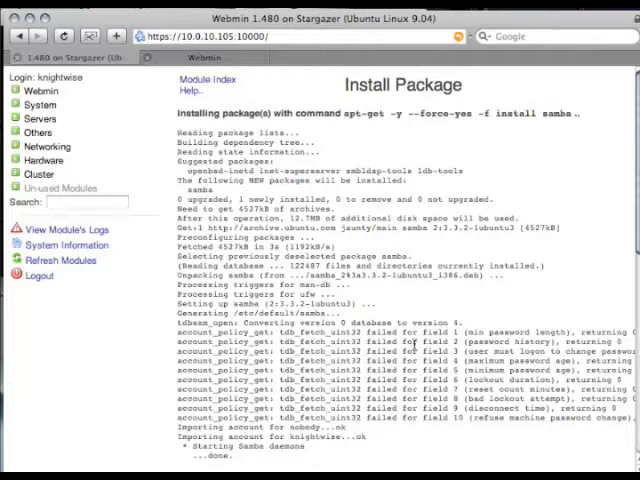
left_click(41, 118)
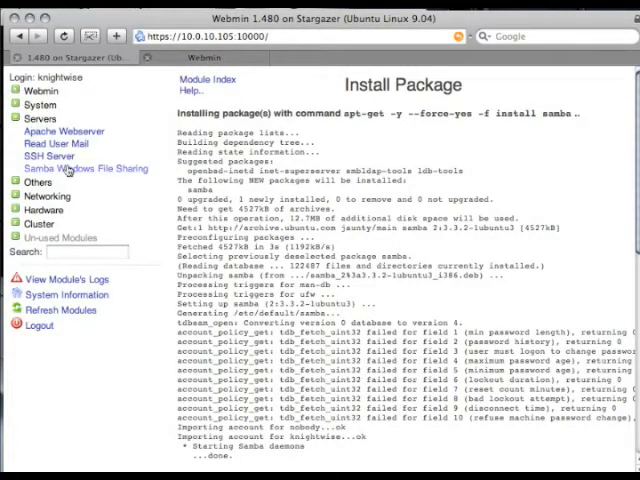
left_click(85, 168)
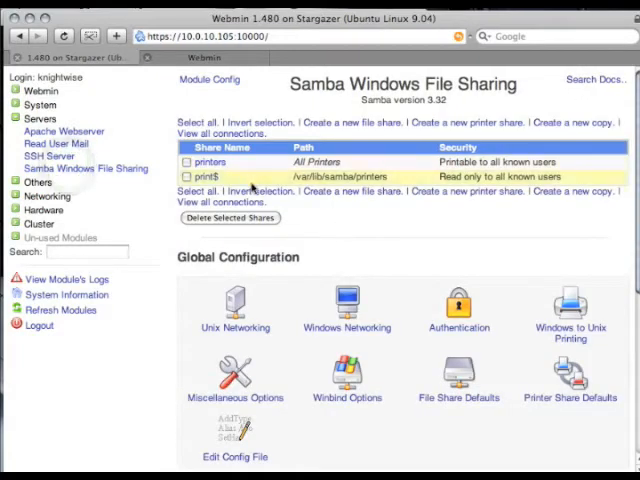
scroll("down", 3)
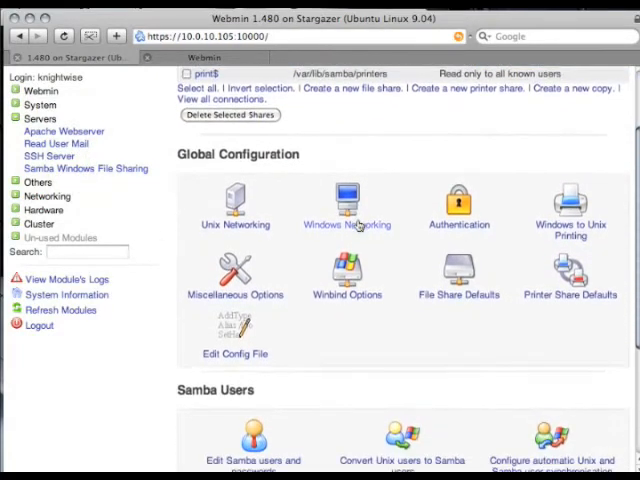